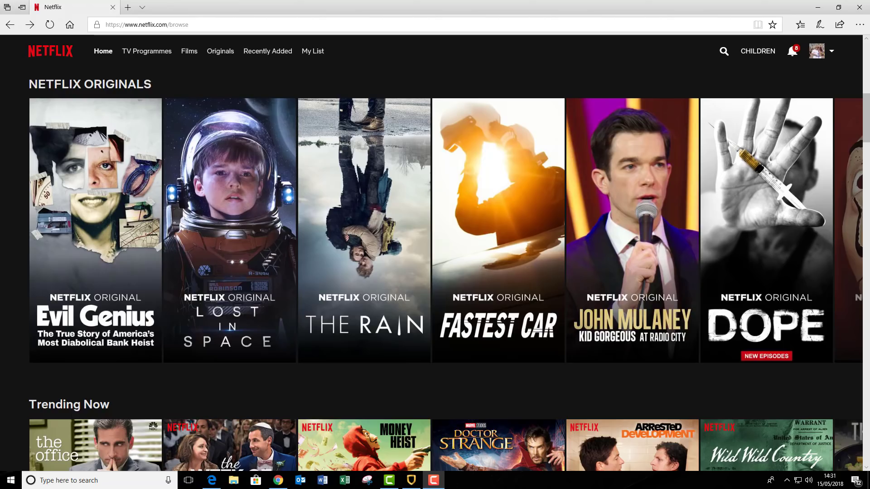
mouse_move(562, 392)
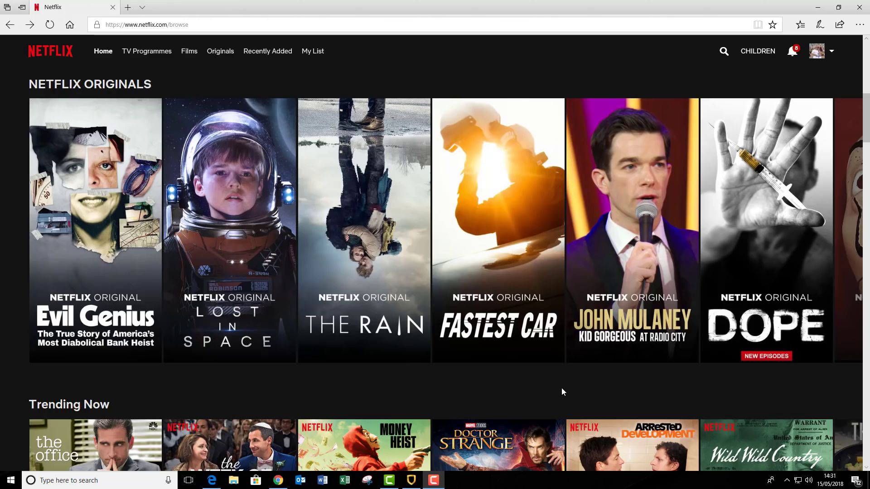
mouse_move(576, 386)
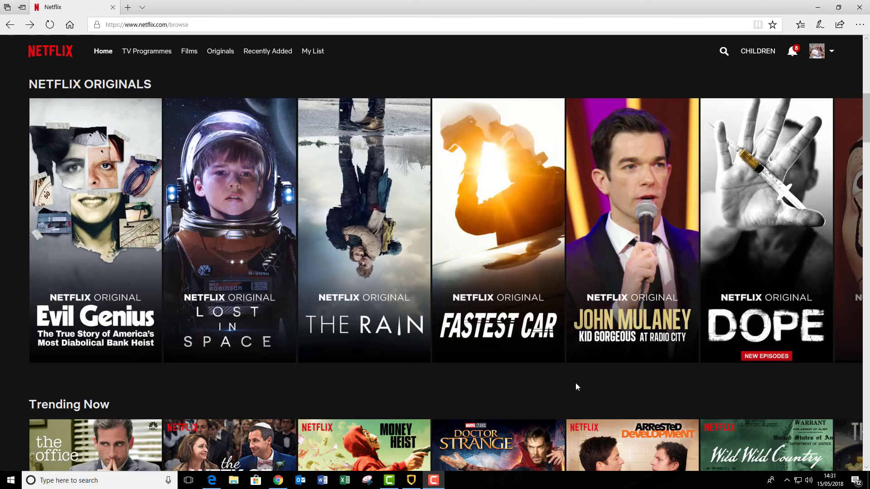
mouse_move(582, 380)
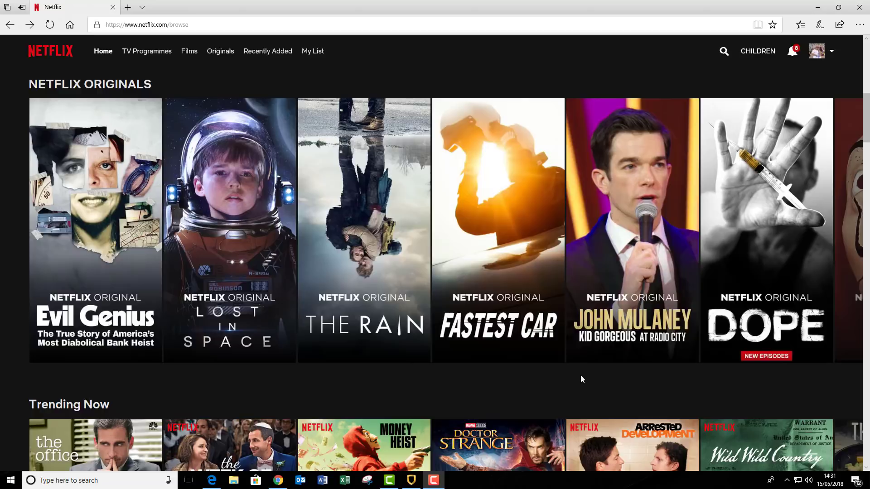
mouse_move(581, 383)
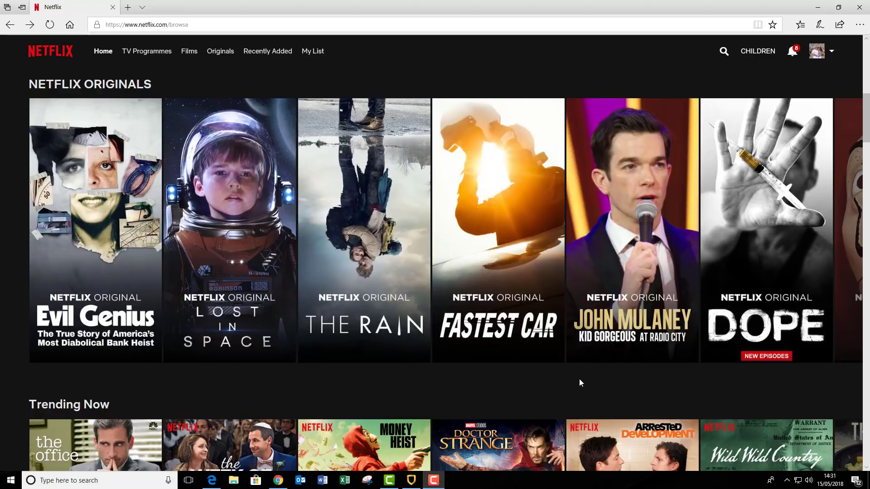
Step: Scroll down the 'the walking dead' search results to review the related titles
scroll("down", 3)
type("the walking dead")
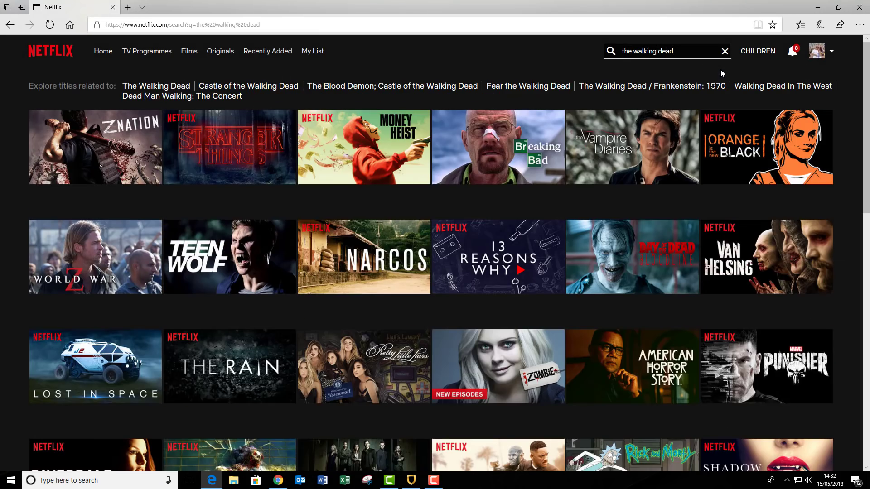
mouse_move(520, 164)
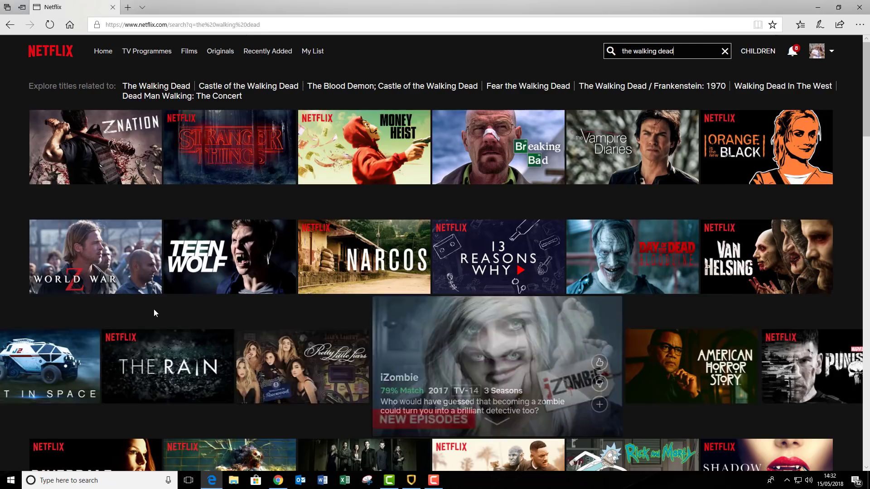
mouse_move(218, 206)
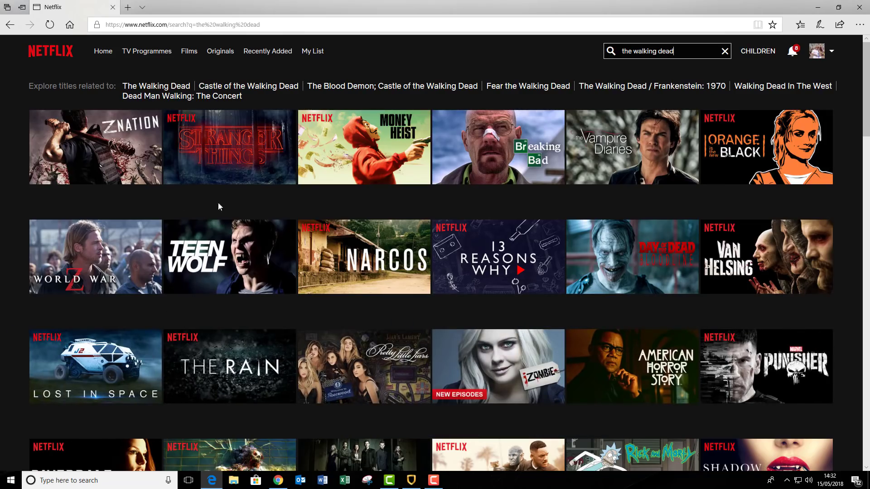
mouse_move(230, 207)
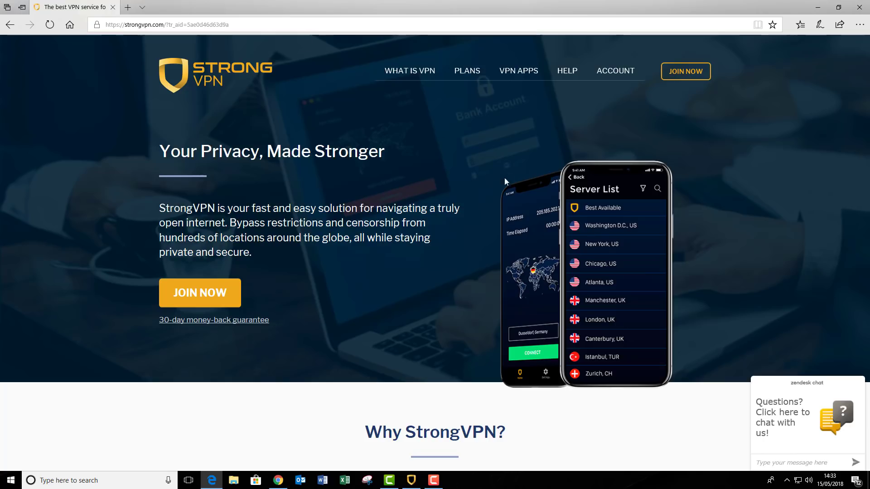
scroll("down", 3)
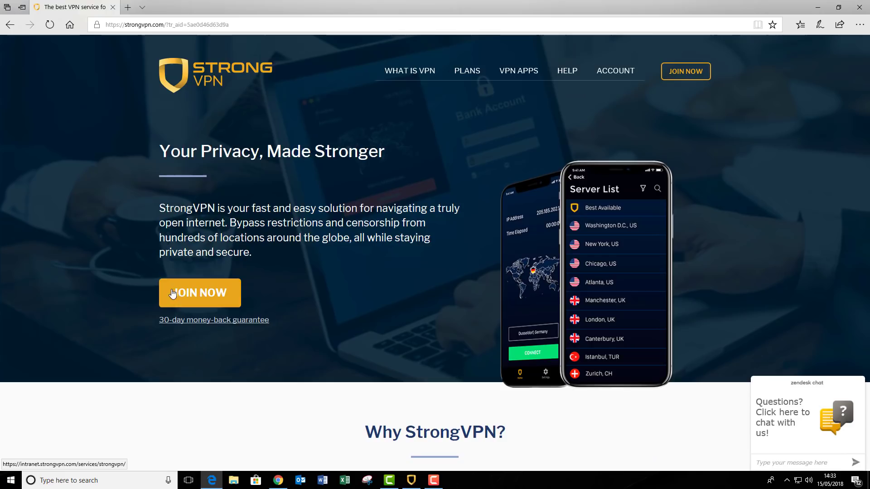
left_click(199, 293)
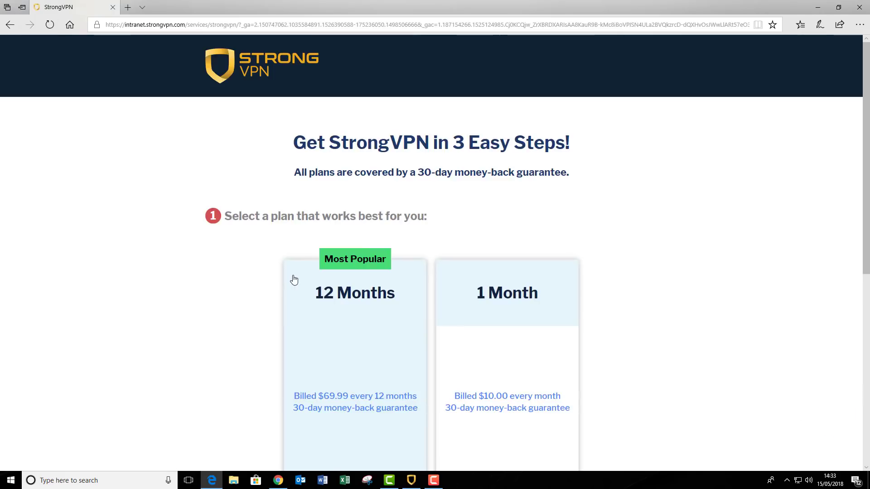
scroll("down", 3)
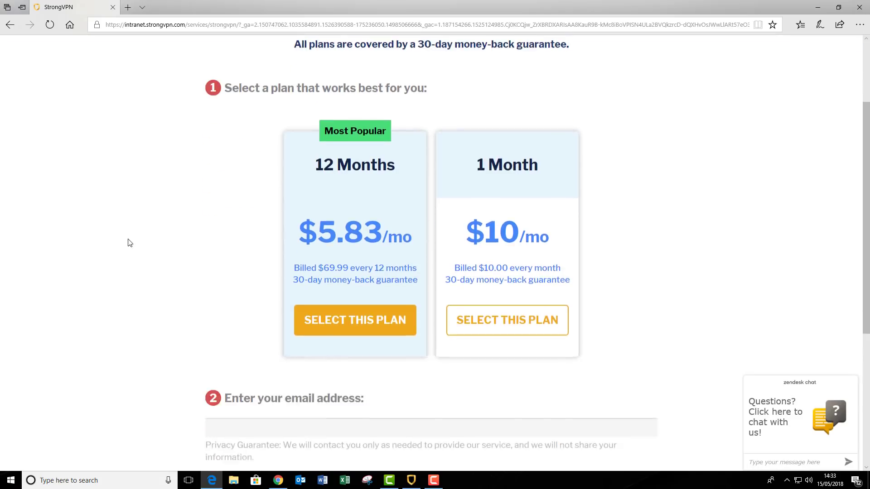
scroll("up", 3)
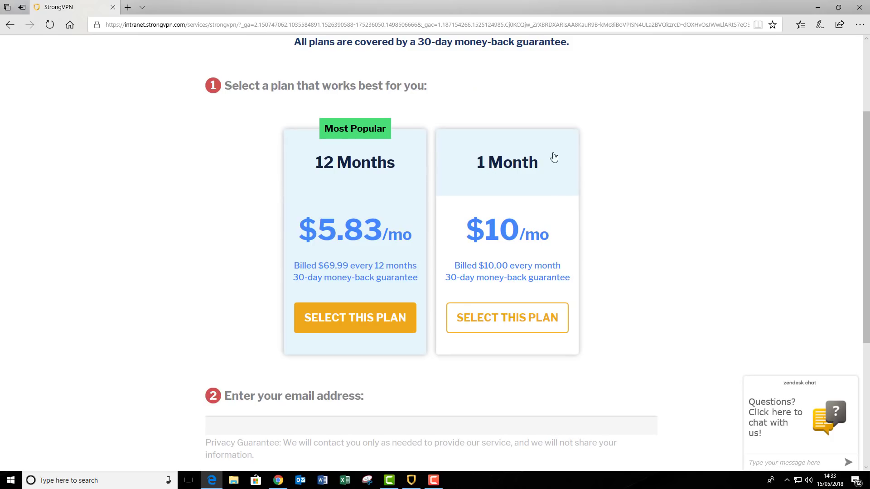
mouse_move(502, 242)
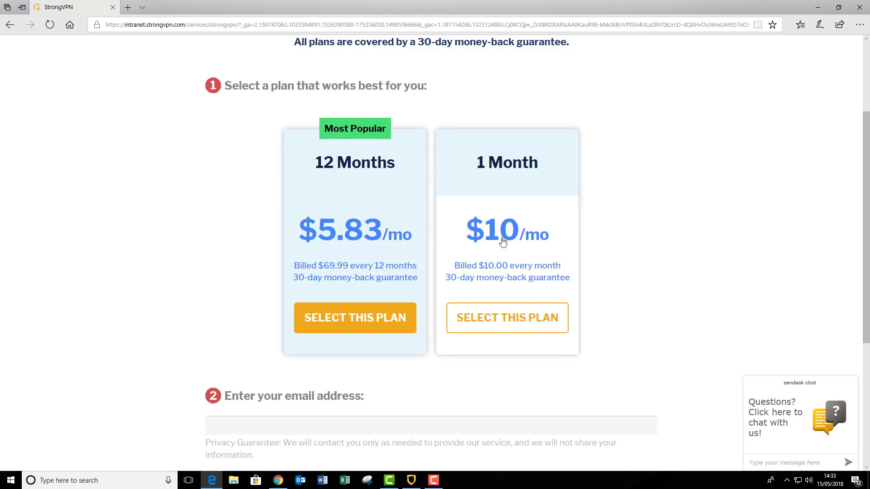
mouse_move(382, 180)
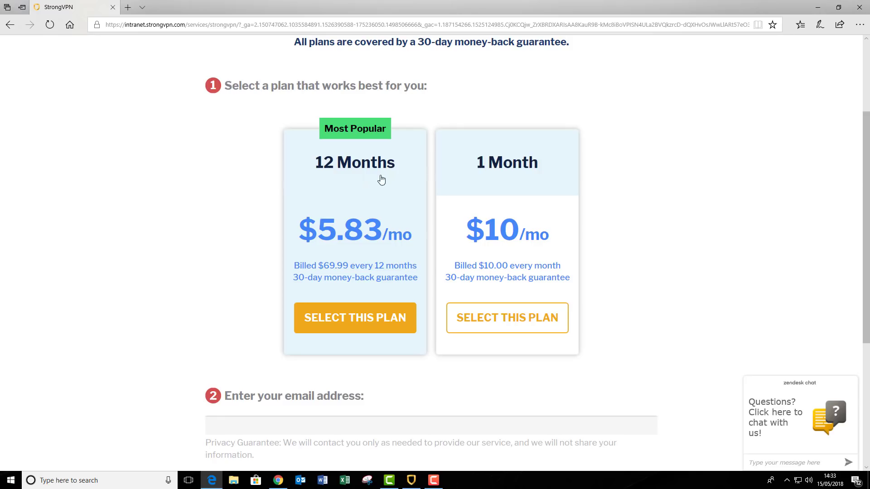
mouse_move(297, 232)
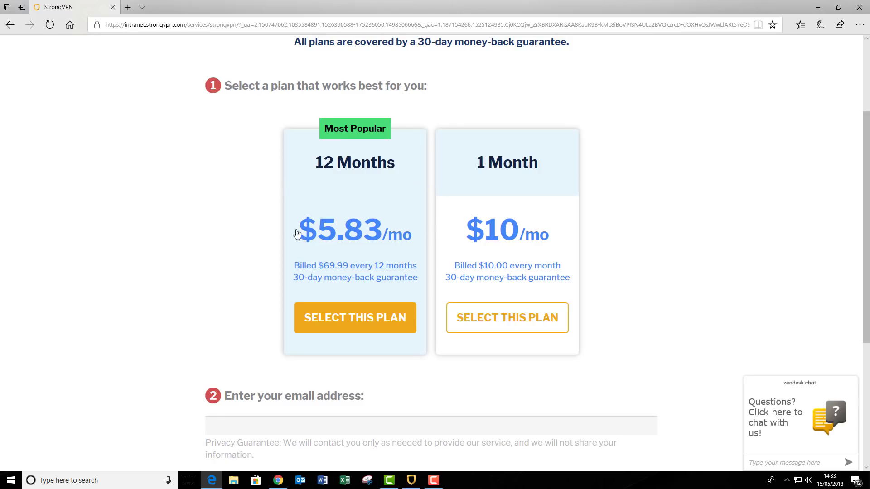
mouse_move(427, 264)
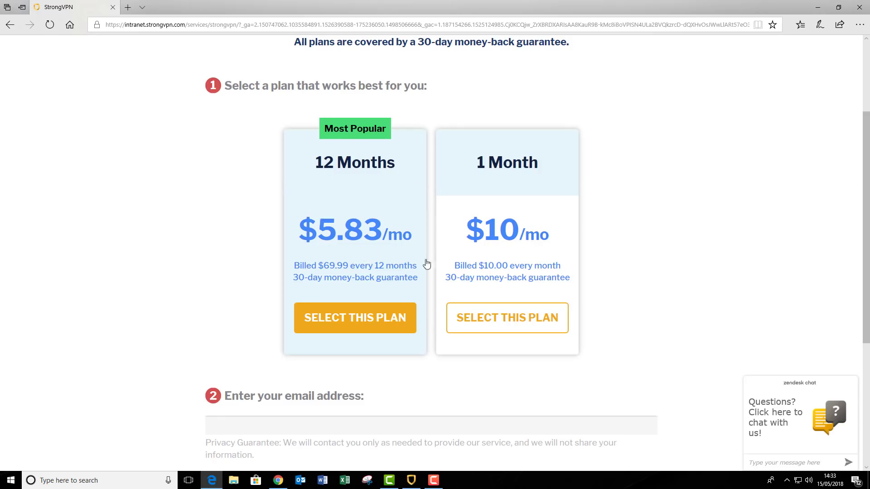
scroll("down", 3)
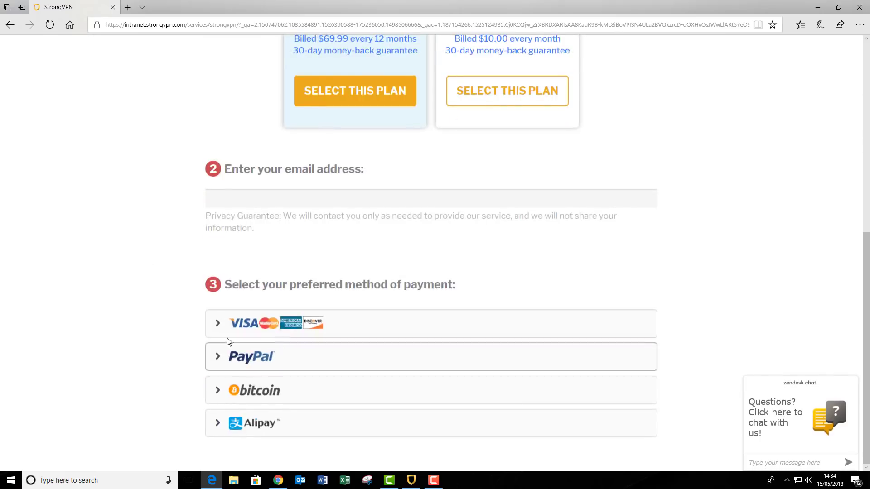
mouse_move(422, 308)
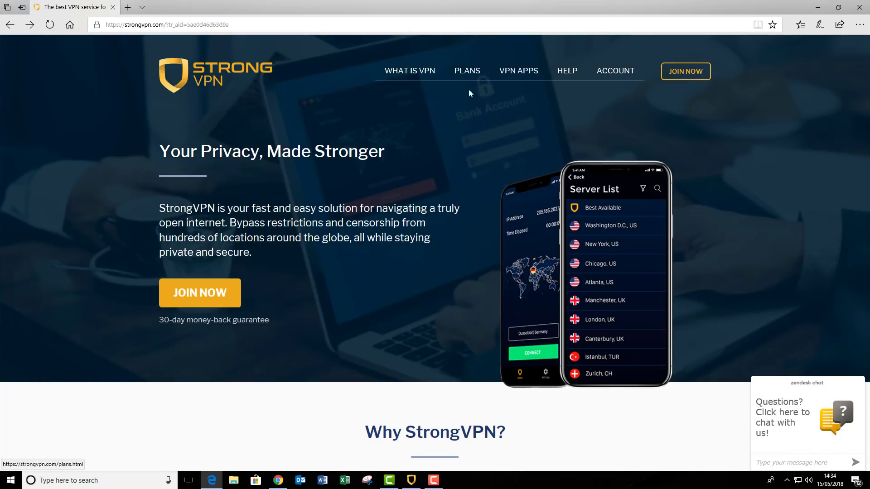
mouse_move(519, 71)
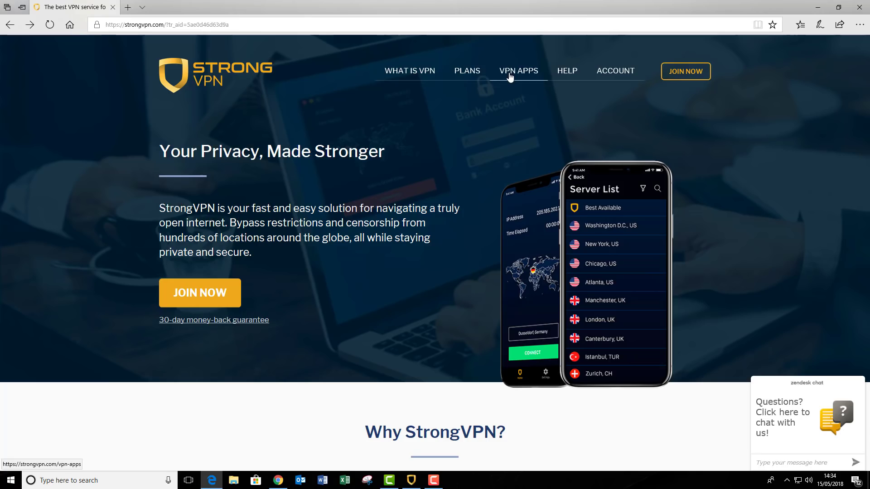
Step: Go to the VPN APPS page offering the StrongVPN Windows client
left_click(519, 71)
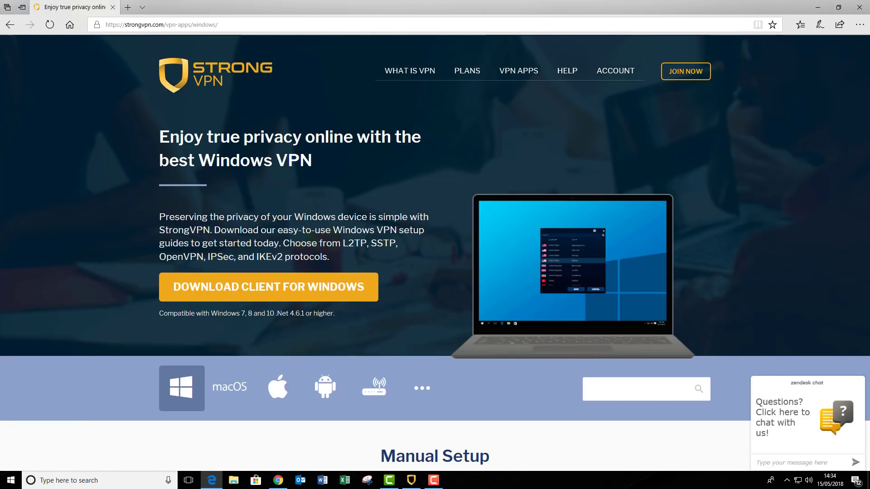
mouse_move(222, 212)
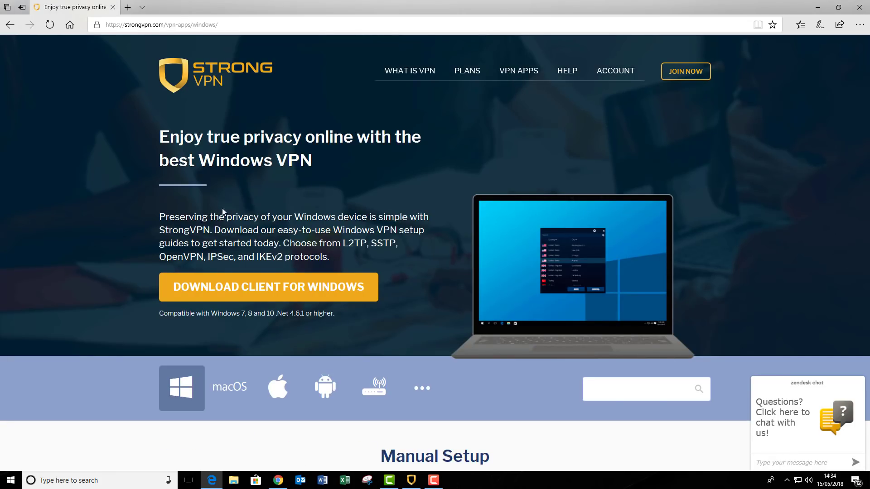
mouse_move(343, 207)
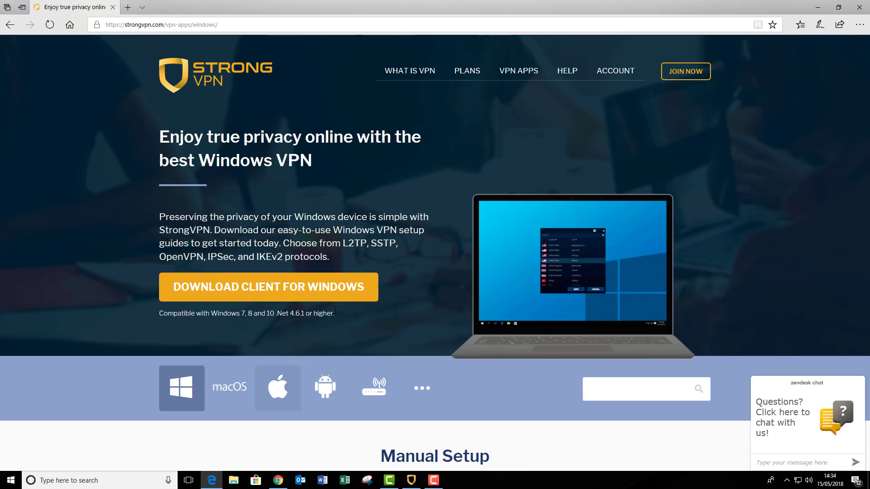
mouse_move(182, 387)
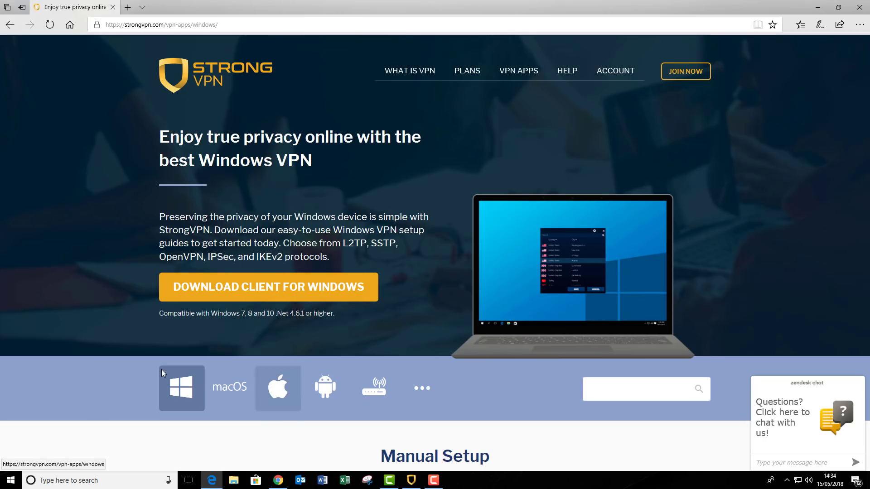
mouse_move(277, 388)
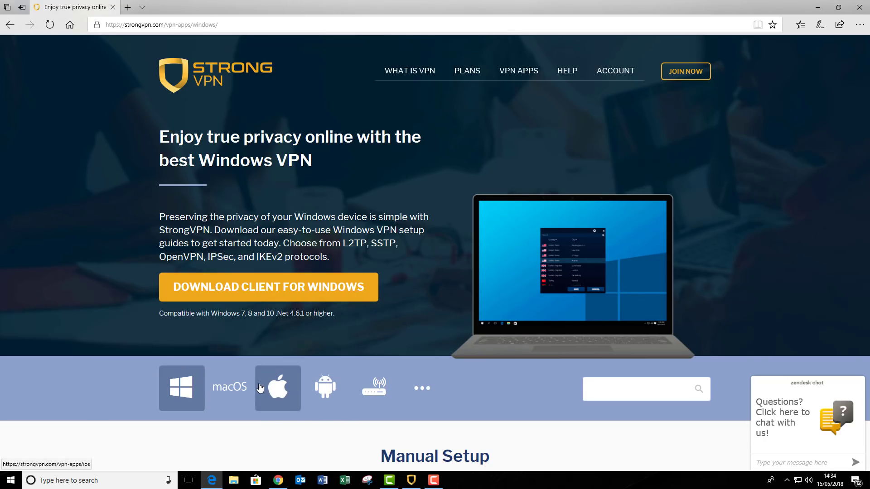
mouse_move(194, 294)
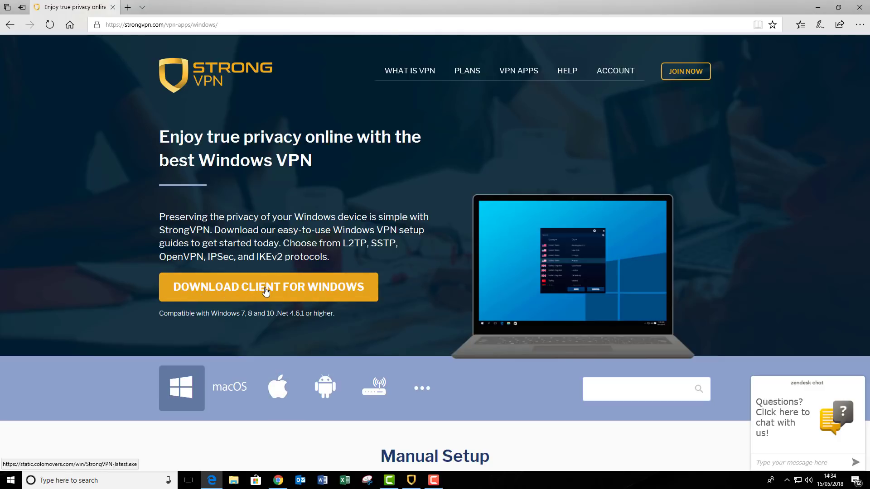
Step: Download the 13 MB StrongVPN-latest.exe installer and run it once finished
left_click(269, 287)
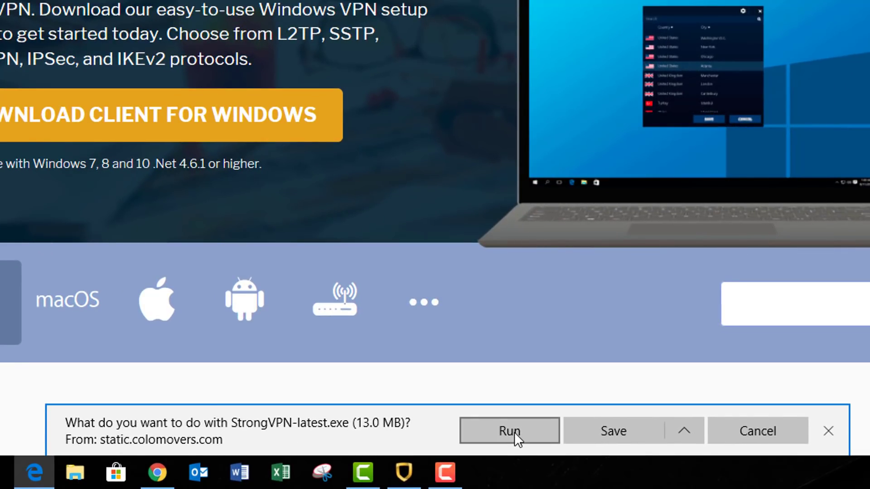
left_click(508, 430)
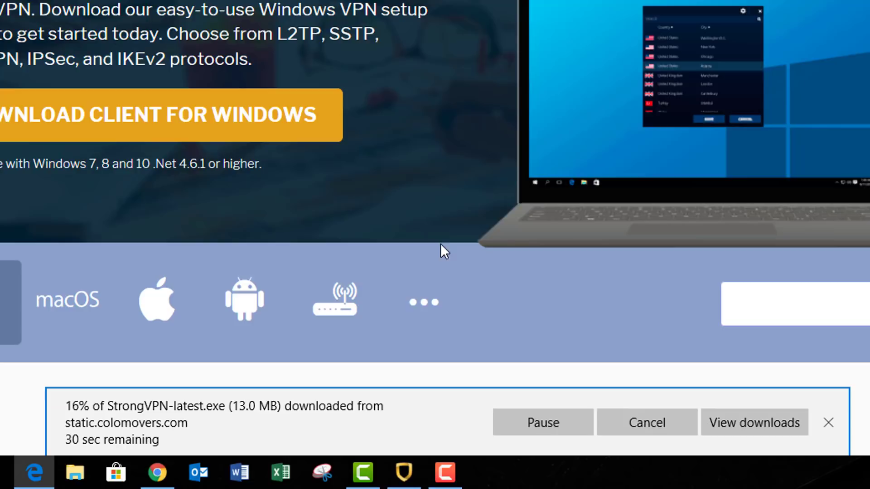
mouse_move(399, 239)
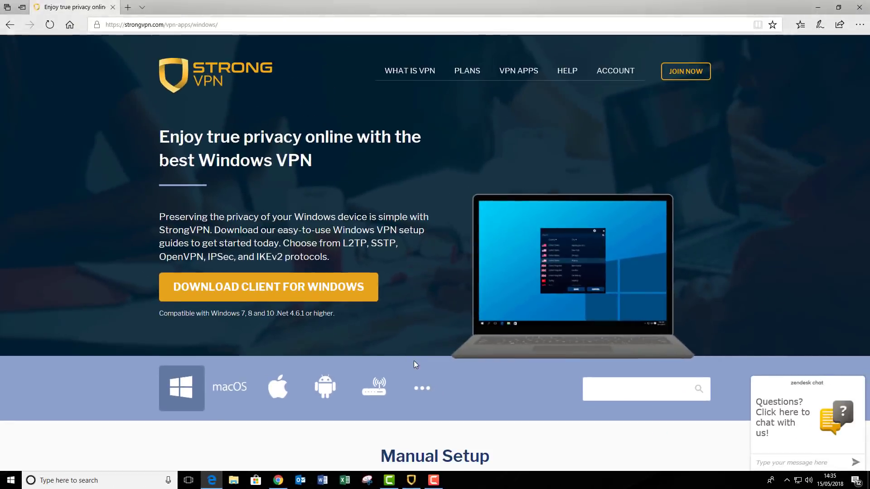
left_click(269, 287)
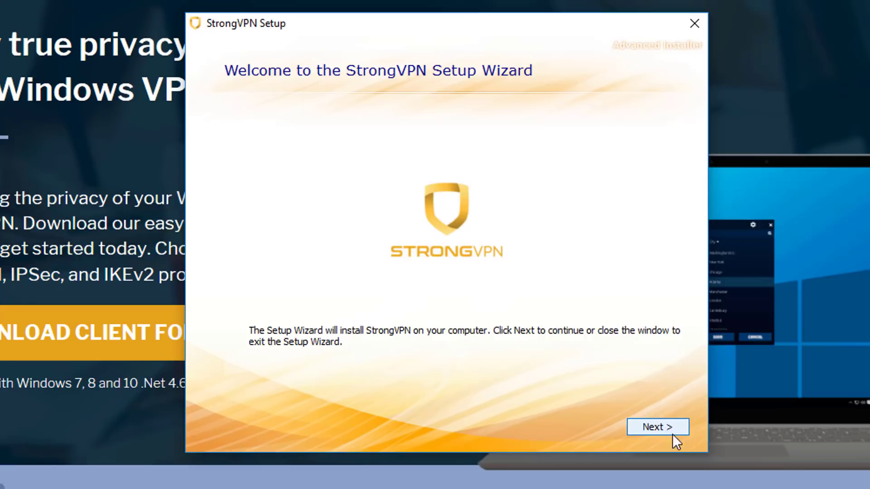
Step: Accept the license agreement, keep the default install folder, and install StrongVPN
left_click(657, 427)
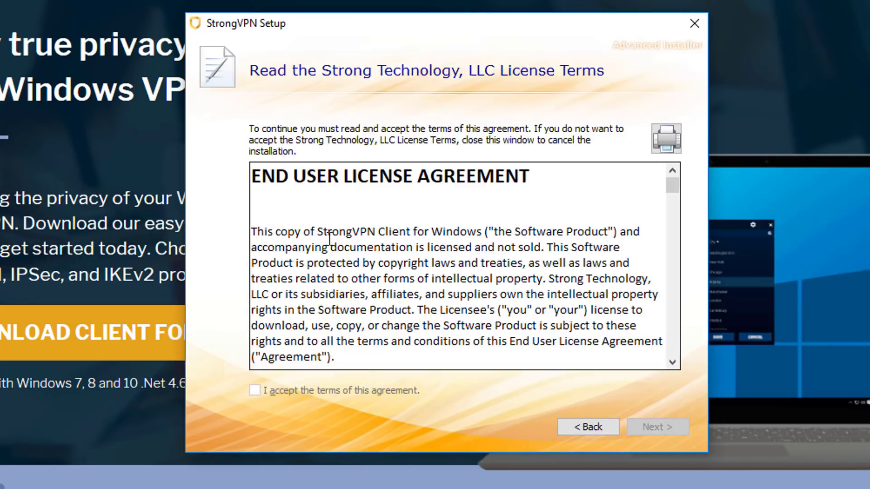
scroll("down", 3)
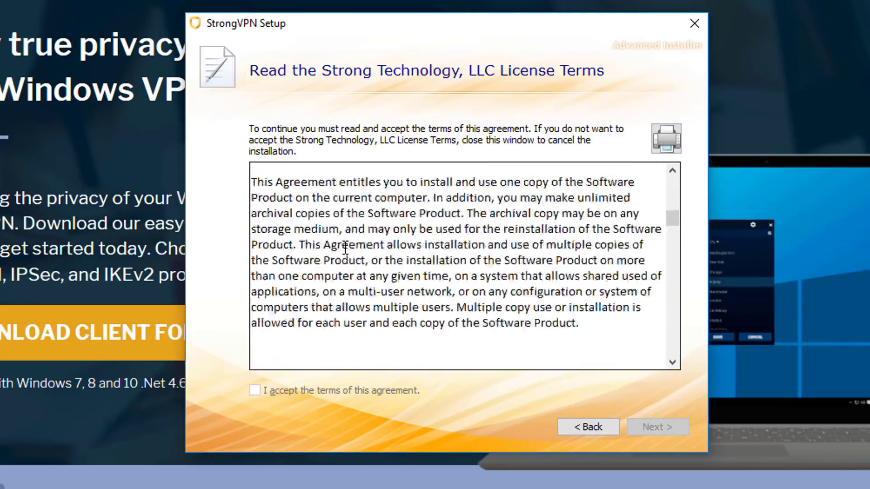
scroll("down", 3)
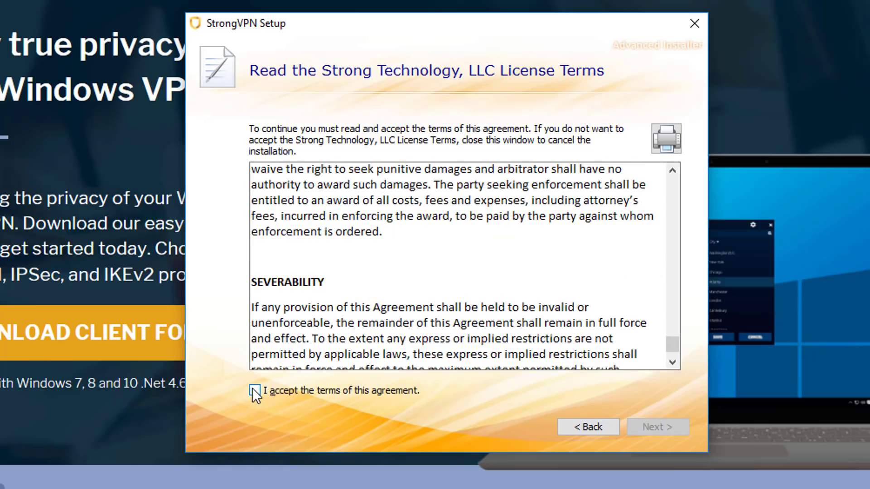
left_click(254, 391)
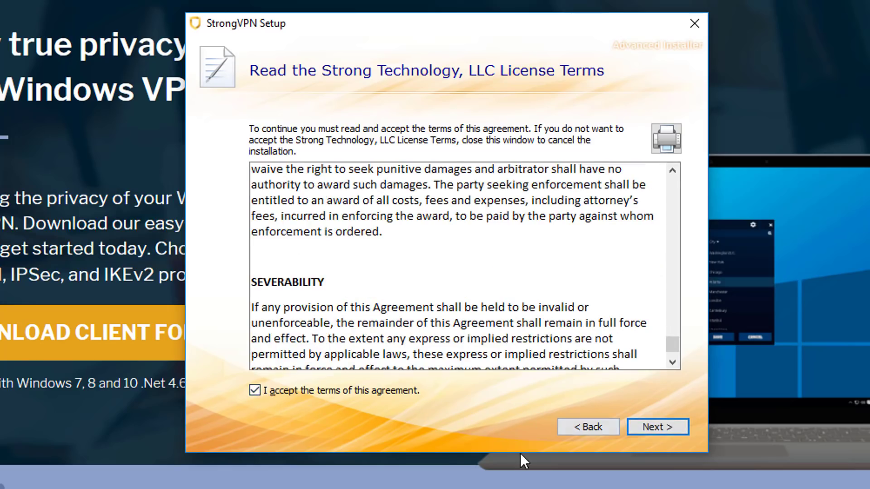
left_click(657, 427)
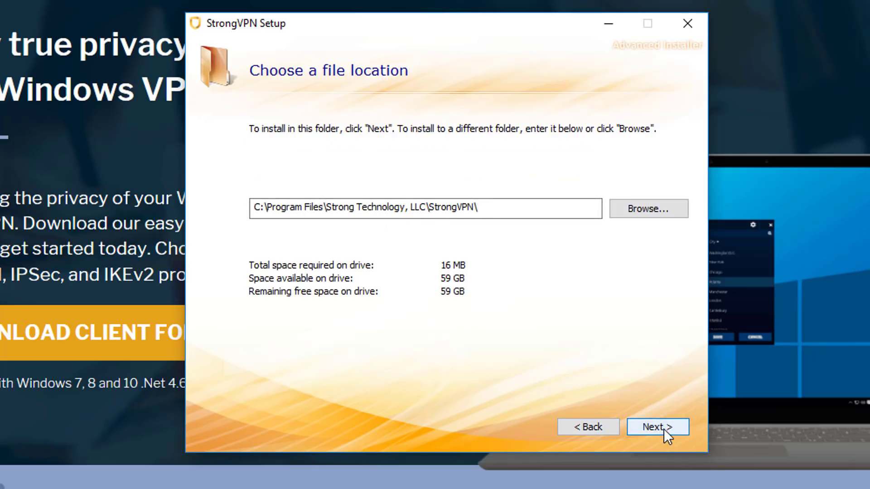
left_click(657, 427)
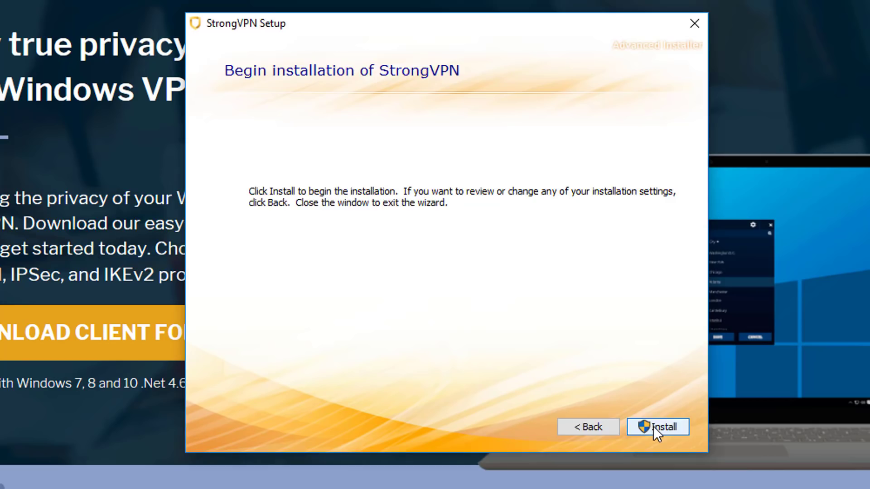
left_click(658, 427)
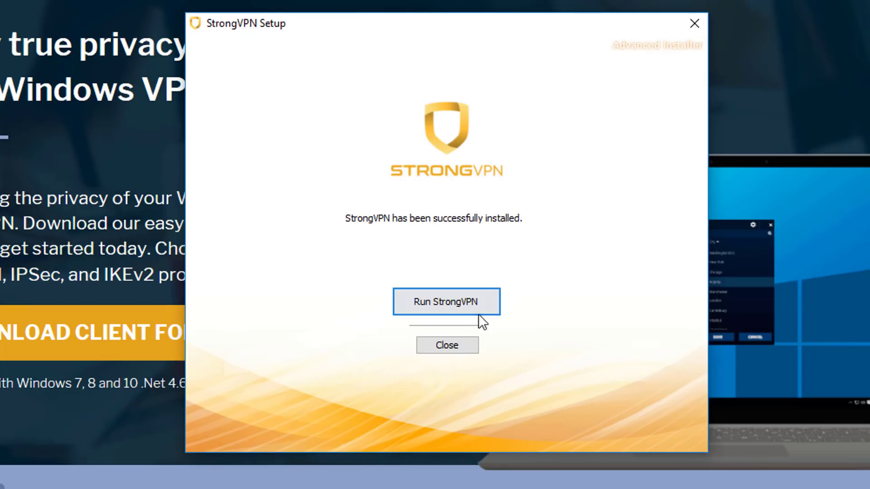
mouse_move(545, 286)
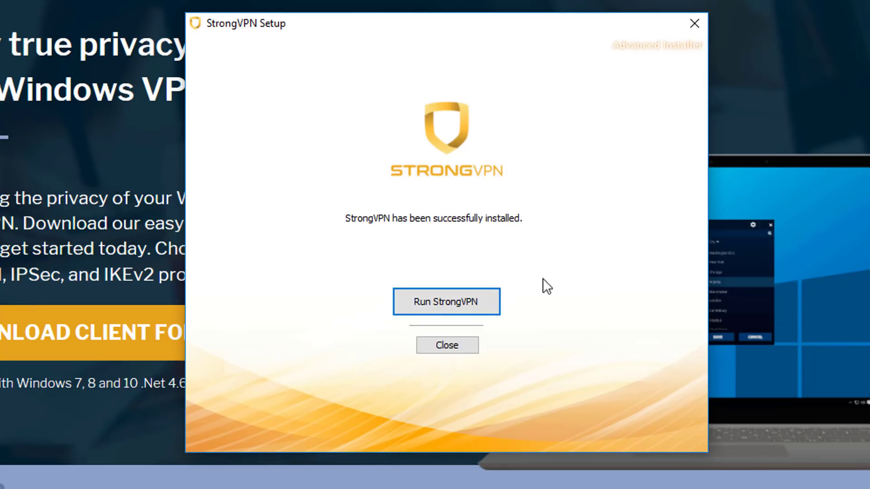
mouse_move(447, 301)
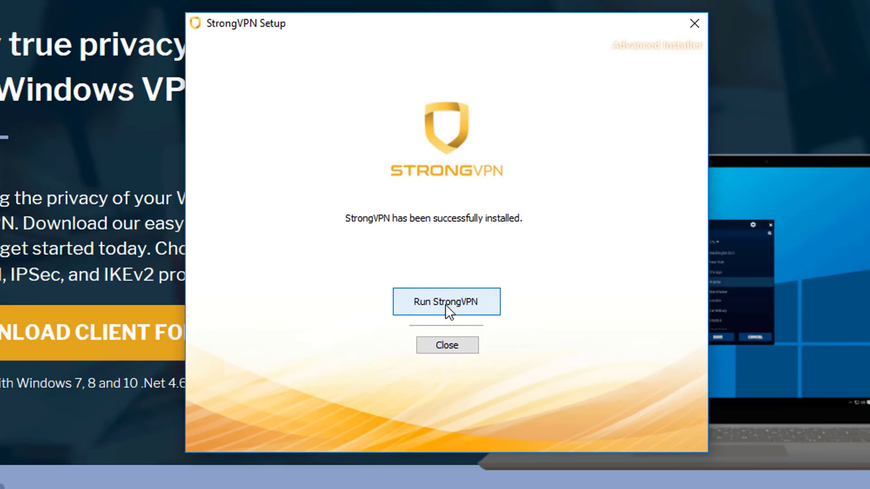
Step: Run StrongVPN from the installation-complete screen
left_click(446, 302)
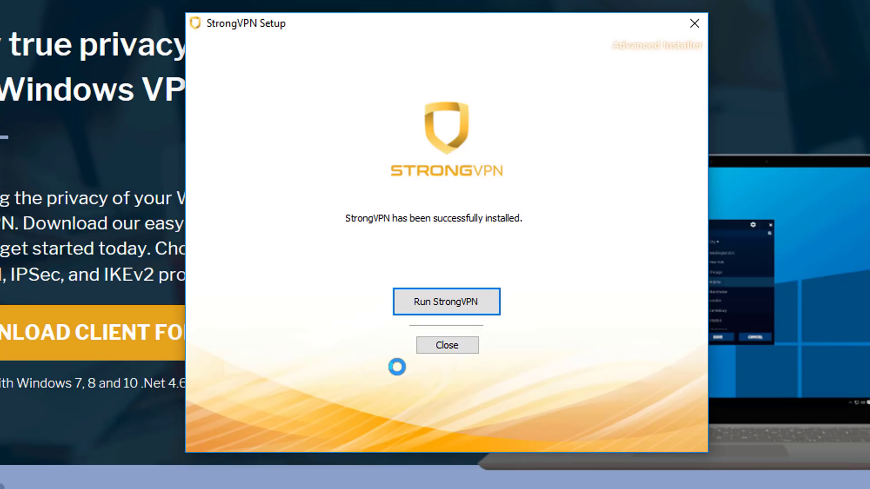
left_click(446, 344)
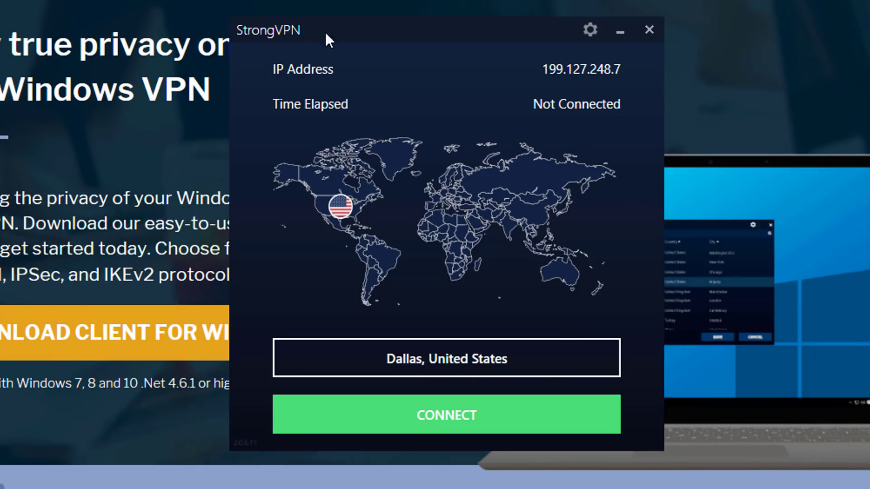
mouse_move(261, 432)
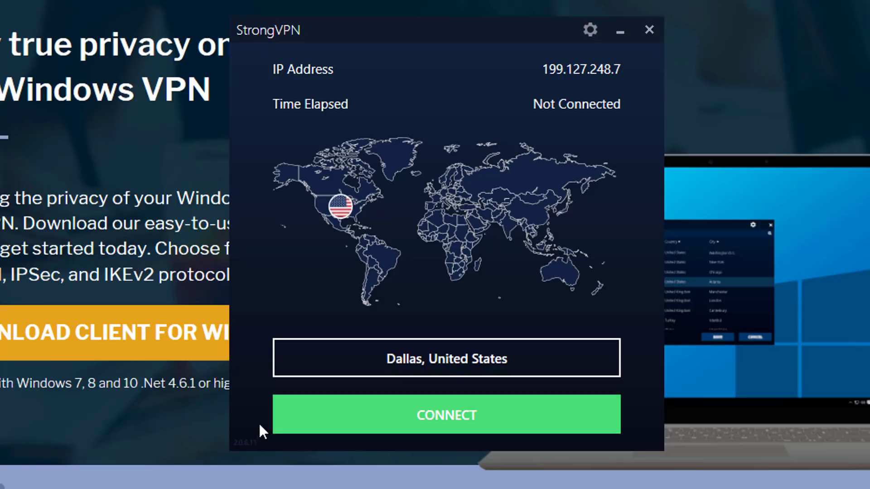
mouse_move(532, 227)
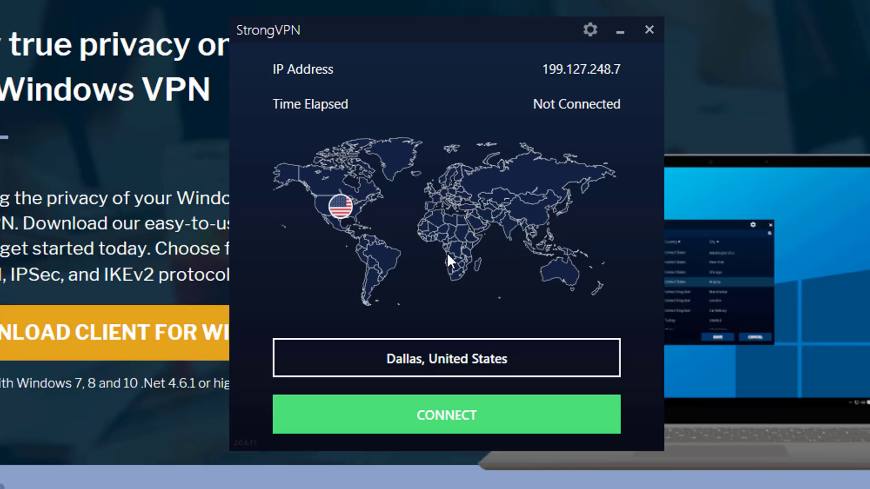
mouse_move(435, 347)
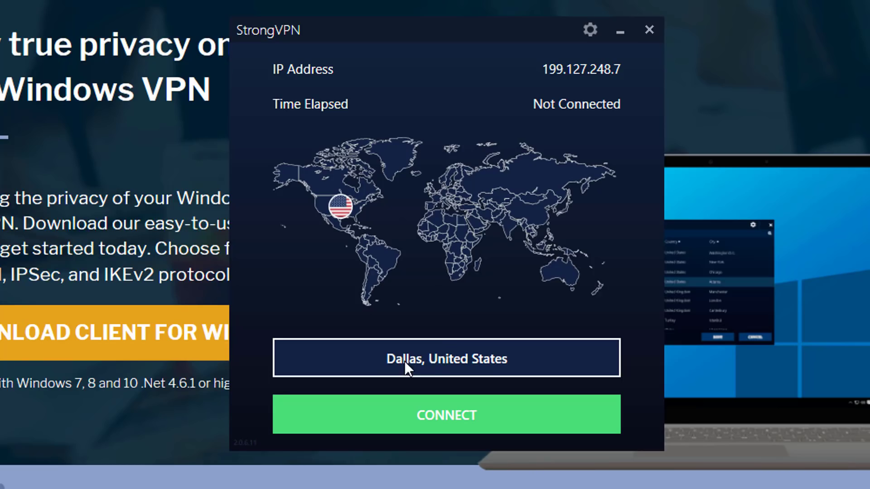
mouse_move(463, 363)
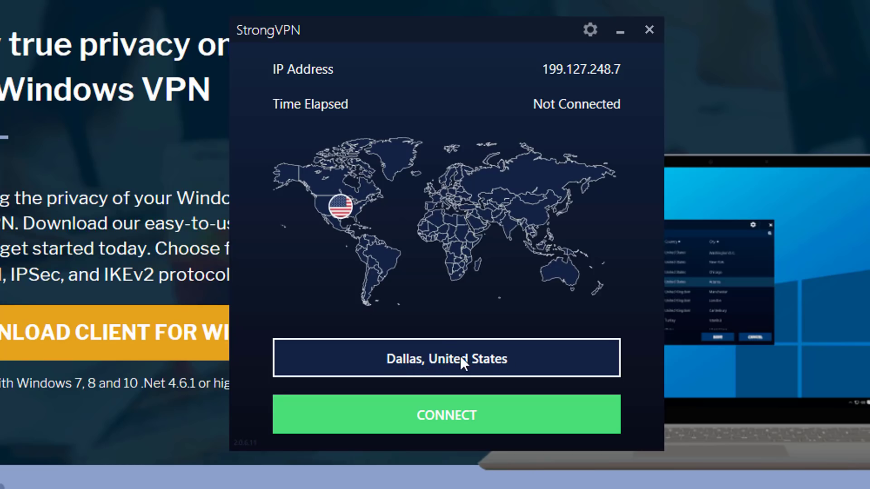
Step: Pick United States – Dallas from the server location list and save it
left_click(446, 358)
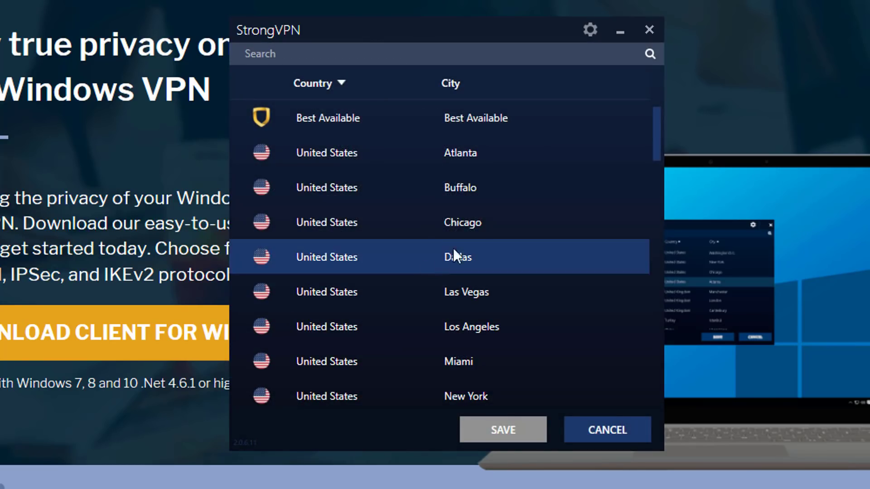
scroll("down", 3)
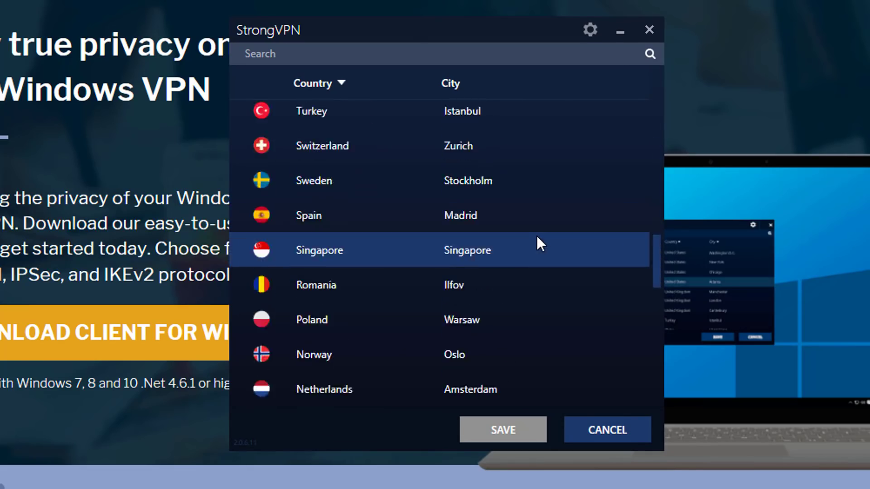
scroll("down", 3)
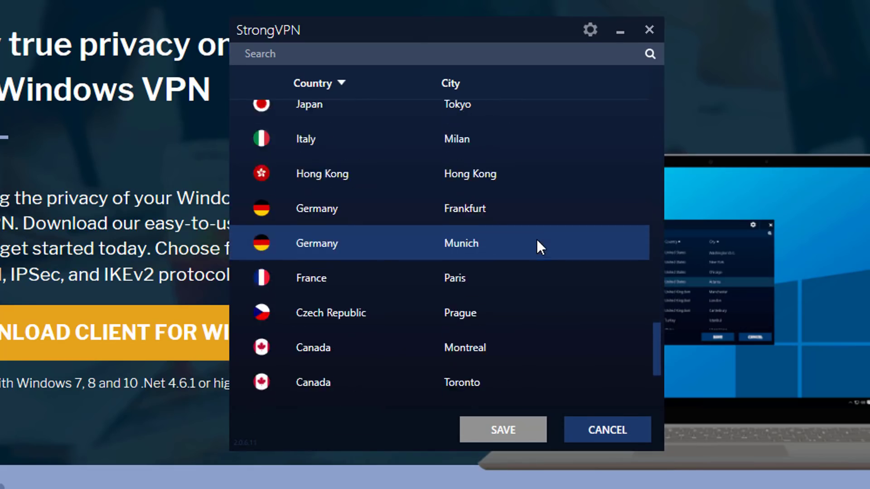
scroll("down", 3)
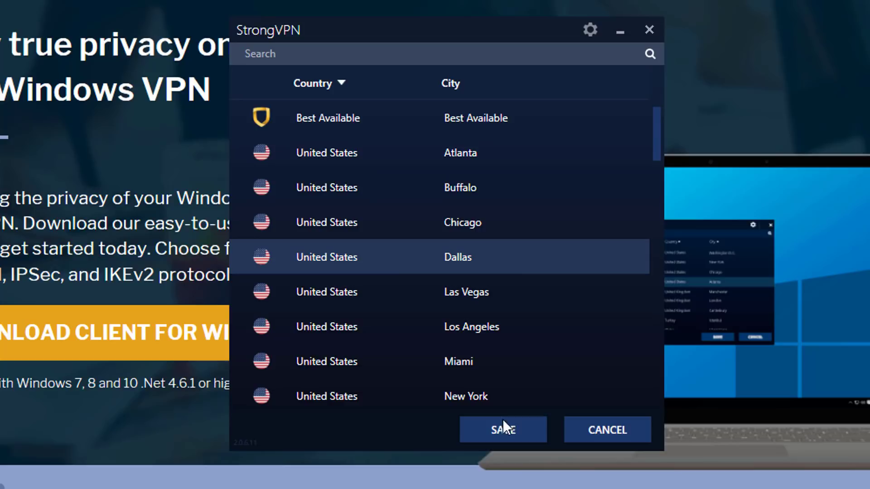
left_click(502, 430)
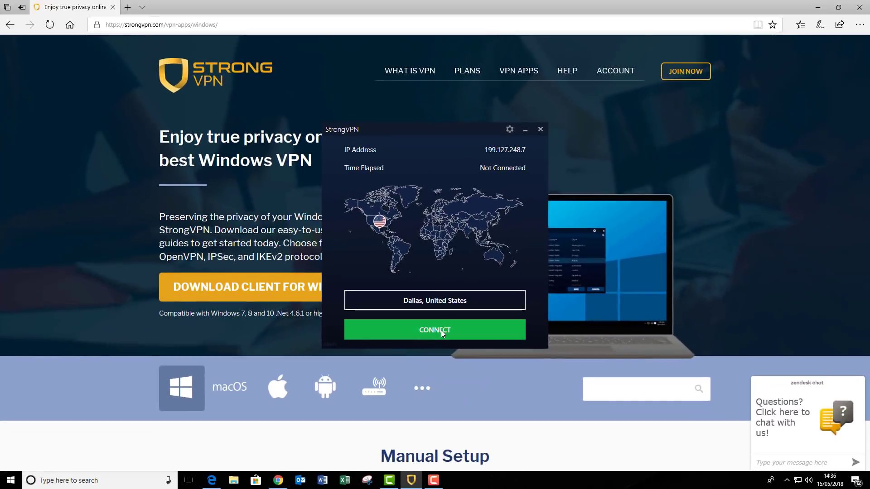
Step: Connect StrongVPN to the Dallas, United States server
left_click(435, 329)
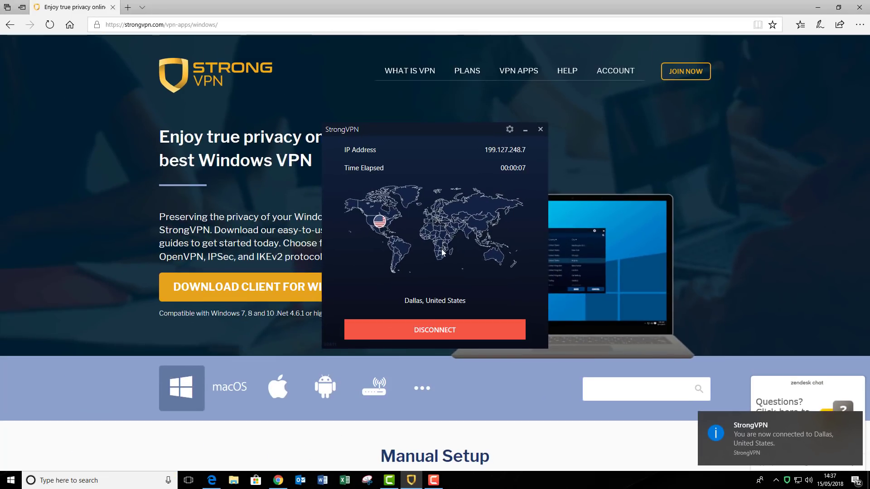
mouse_move(521, 238)
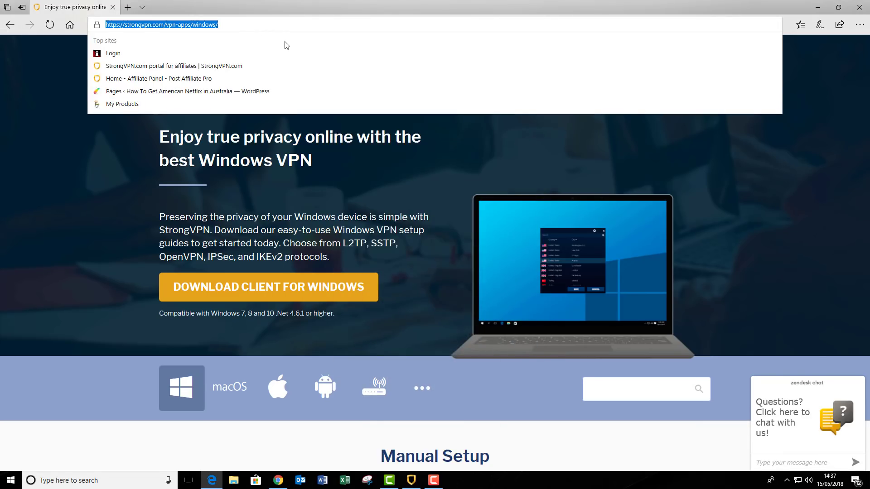
Step: Go to netflix.com in Microsoft Edge
type("netflix.com/browse")
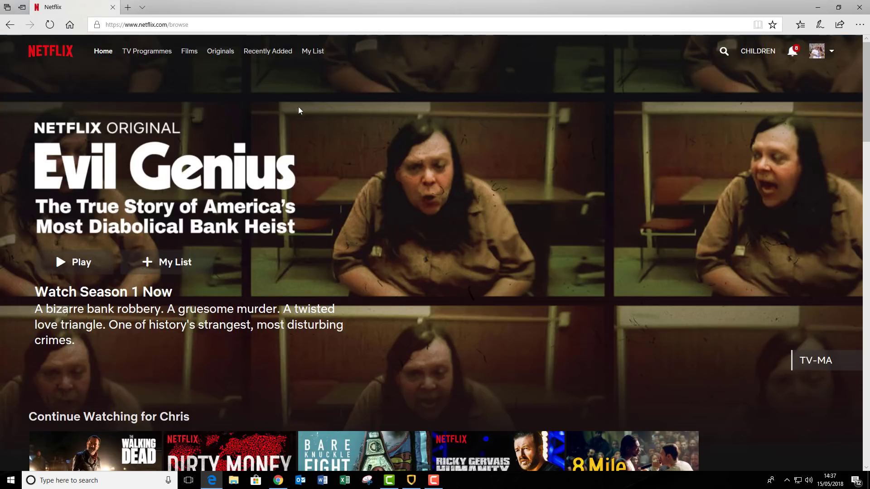
mouse_move(425, 142)
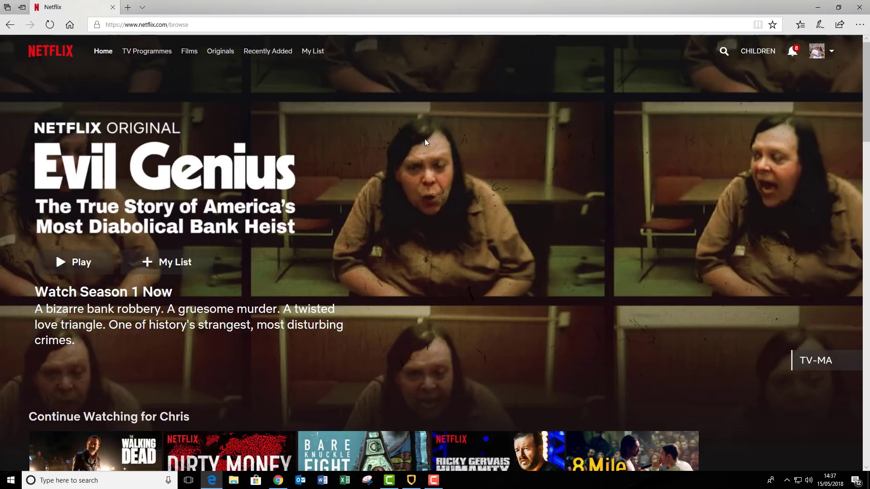
Step: Search Netflix for 'the walking dead' and play S4:E1 '30 Days Without an Accident'
left_click(723, 51)
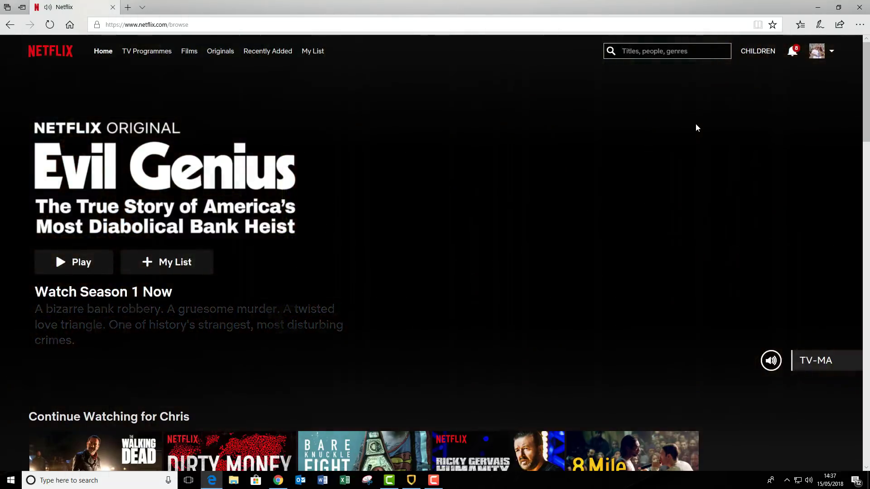
type("the walking dead")
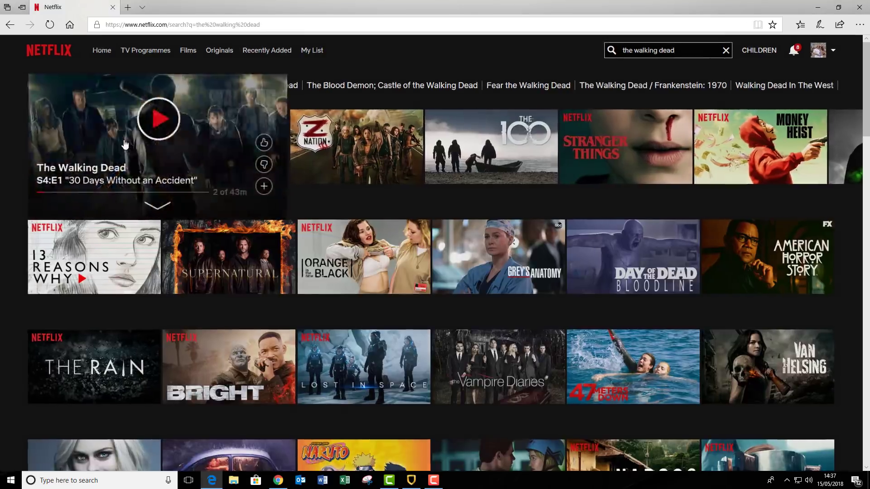
left_click(158, 118)
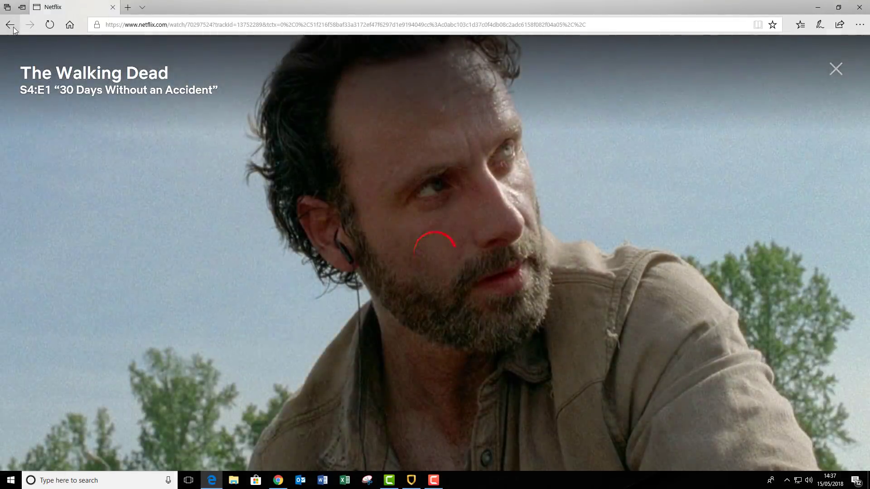